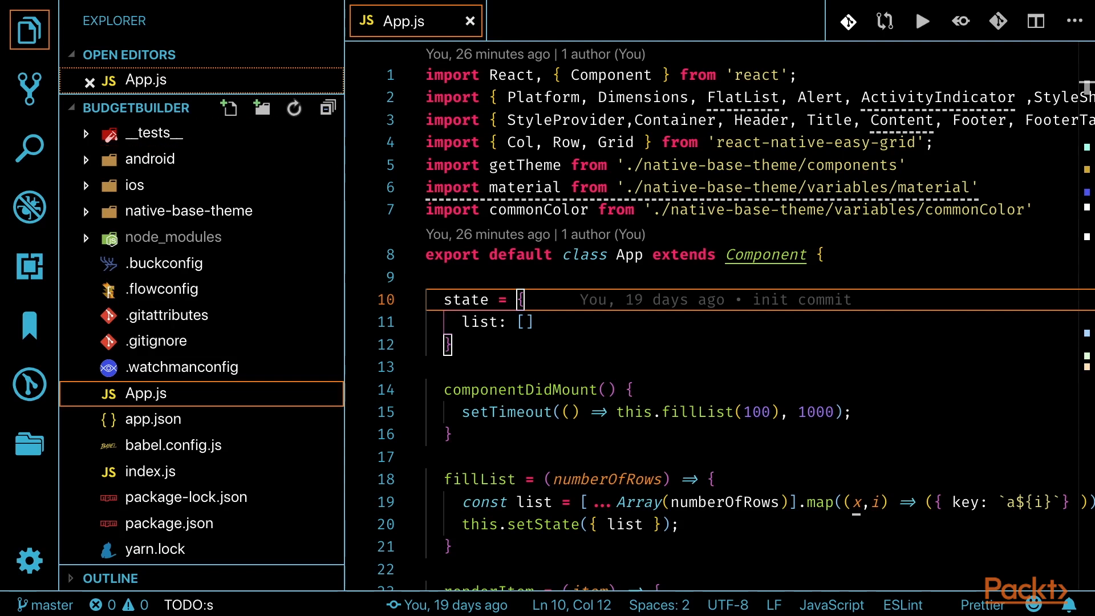
mouse_move(262, 107)
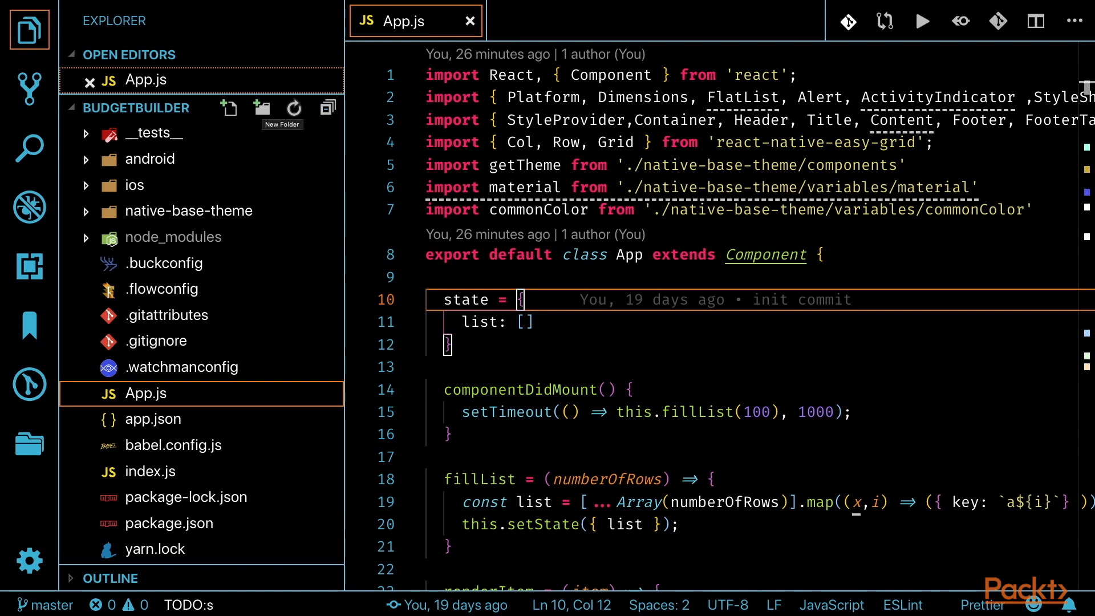
Step: Create a Components folder in the project root and a Styles subfolder inside it
left_click(261, 107)
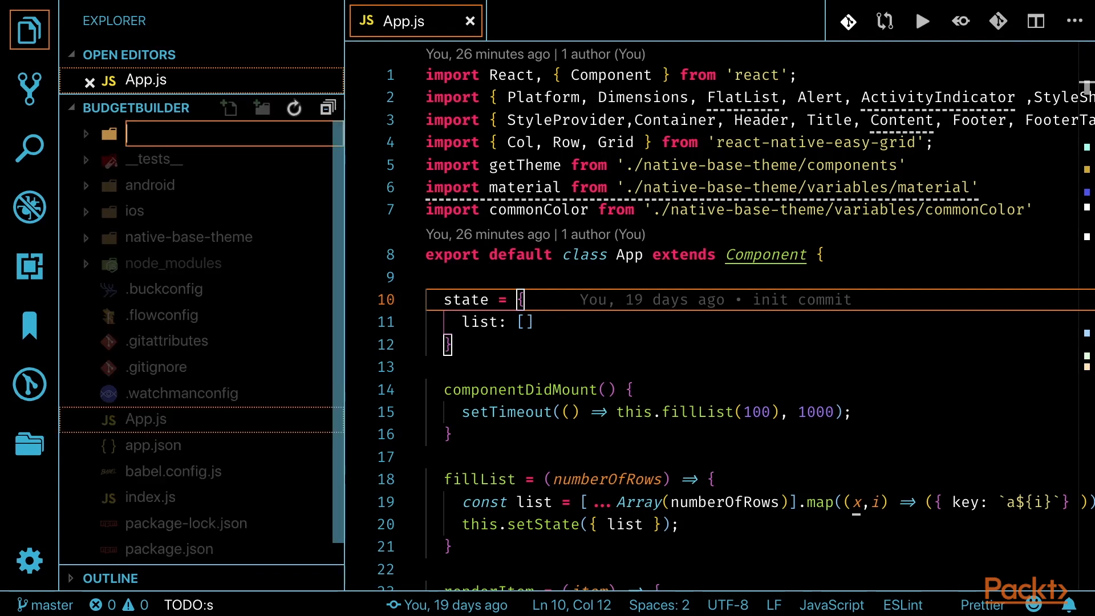
key("Return")
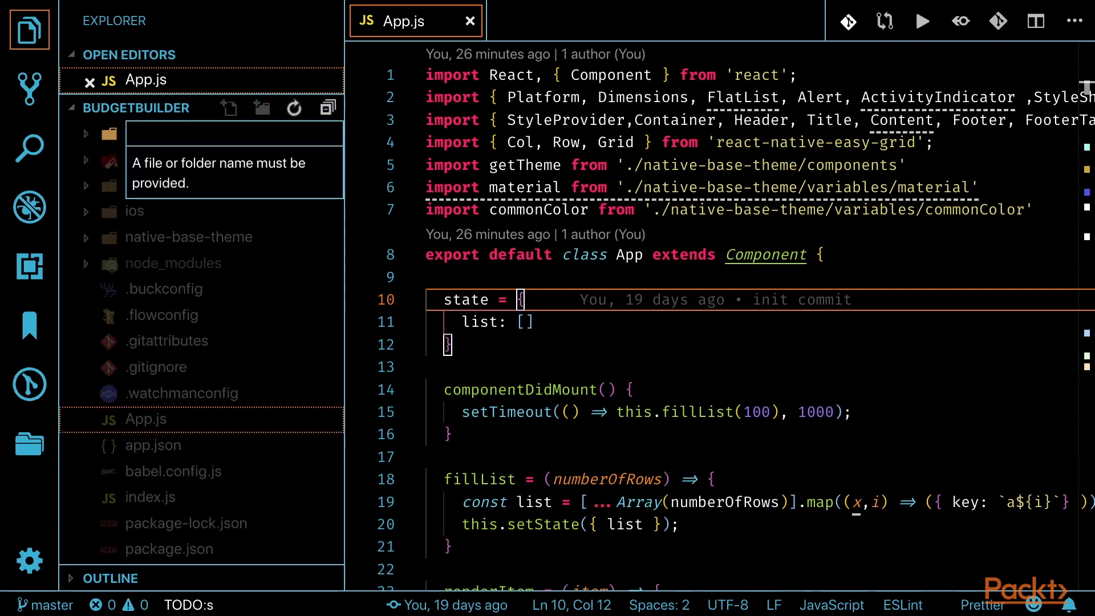
type("Component")
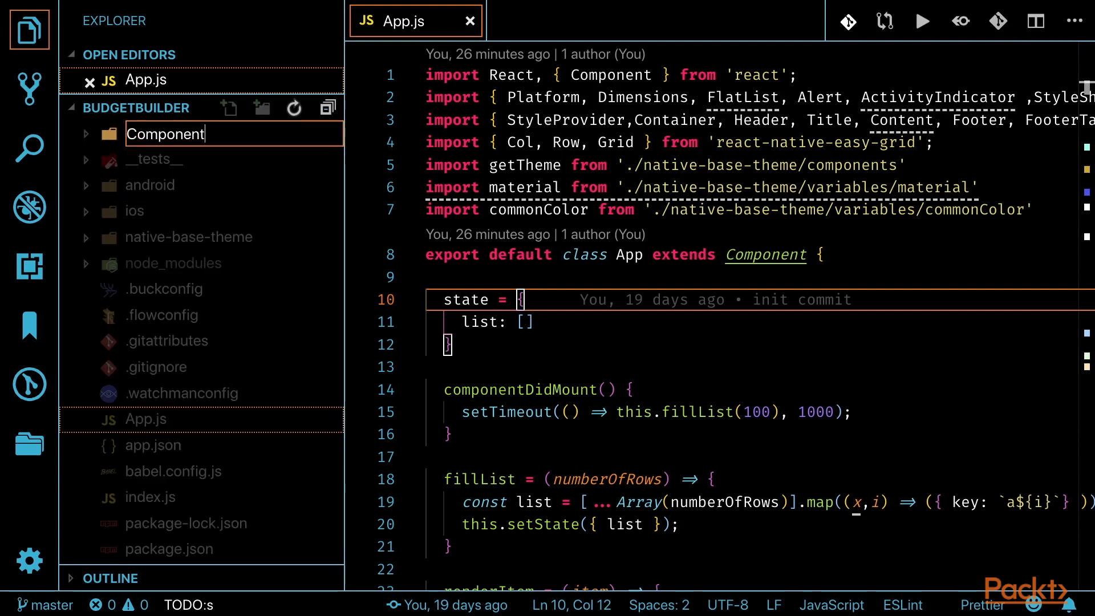
key("Enter")
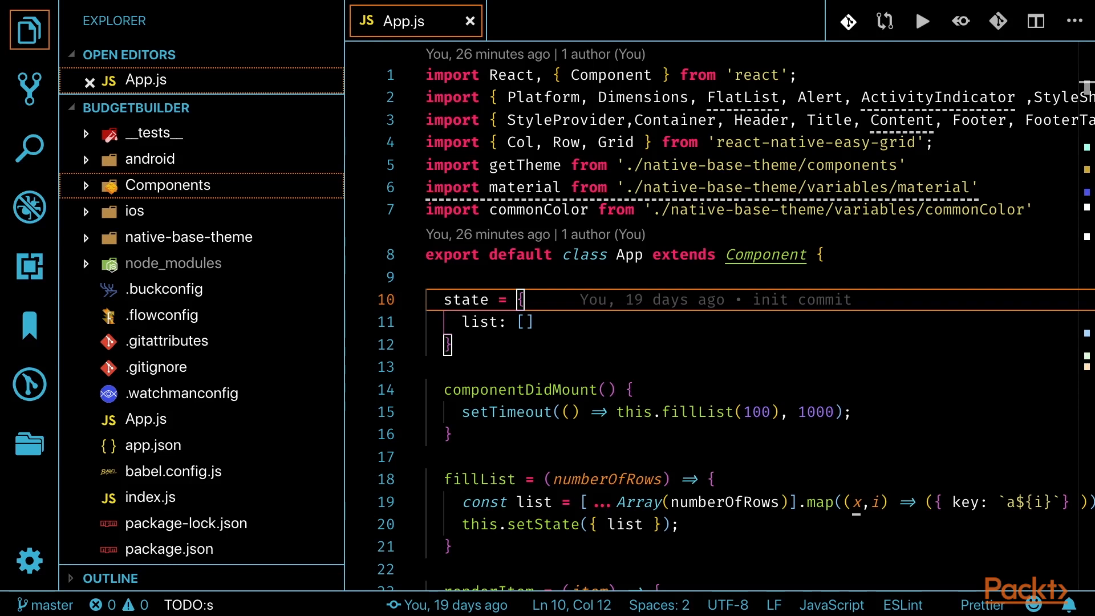
left_click(261, 107)
type("Styles")
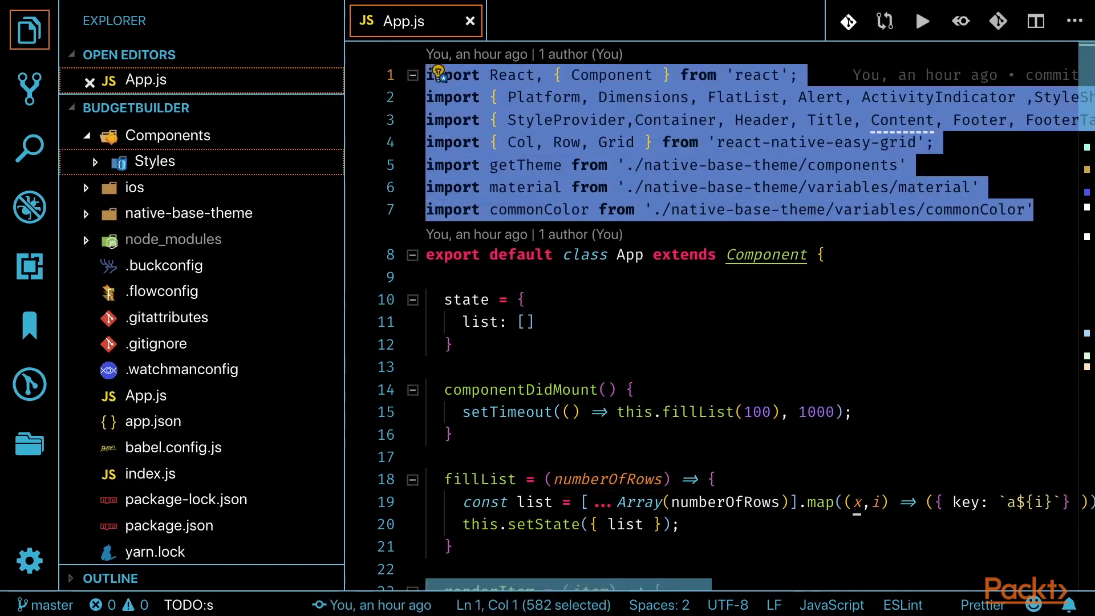
Step: Create Components/Layout.js with the React import and an exported Layout class with render markup
right_click(148, 161)
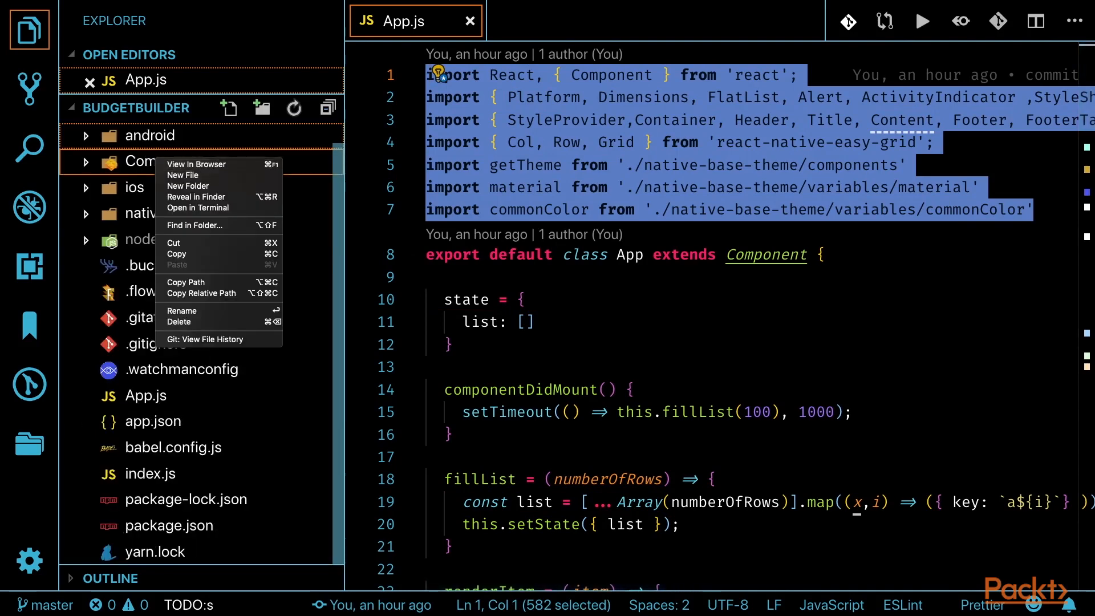
left_click(183, 175)
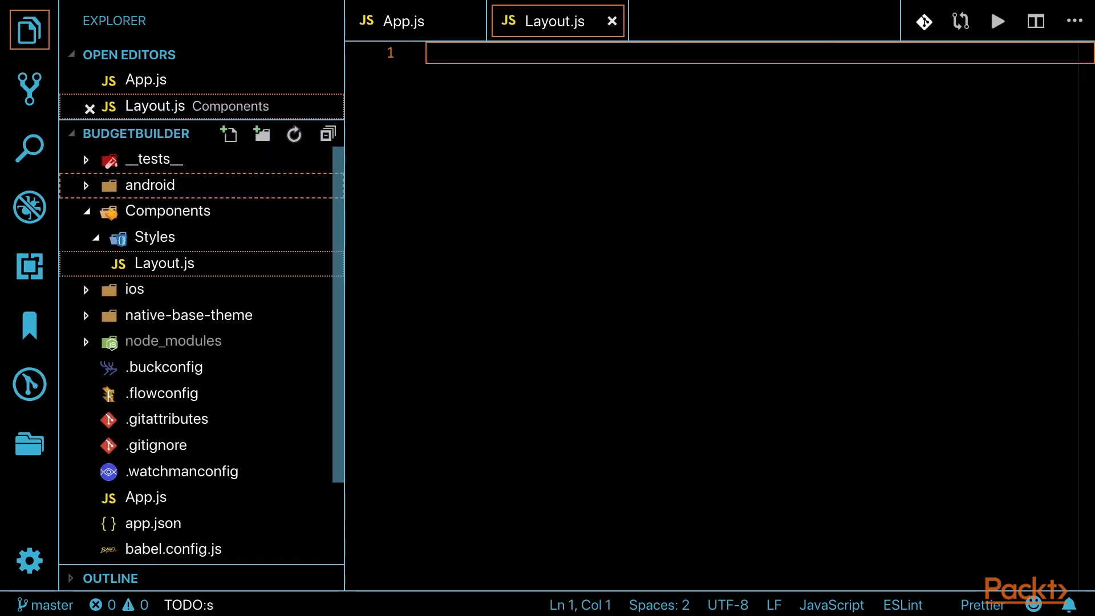
type("import React, { Component } from 'react';")
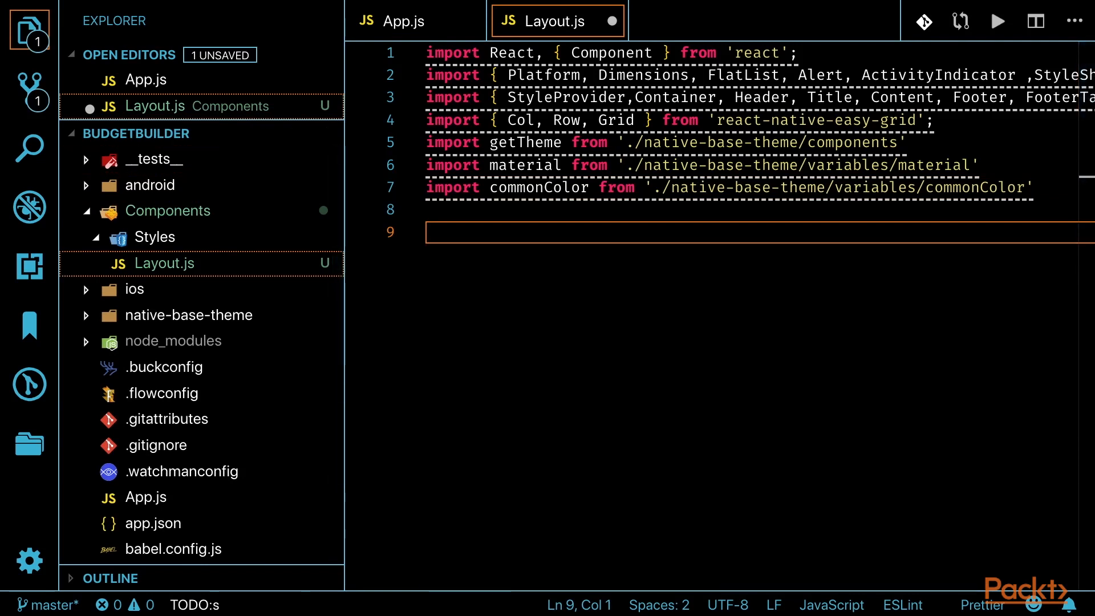
type("export default")
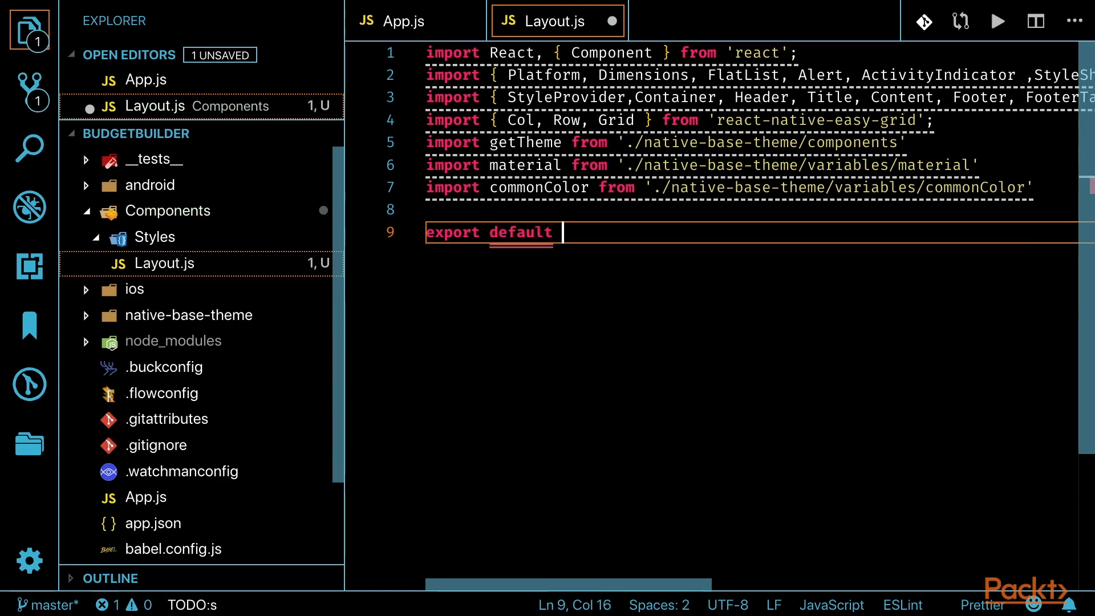
type("class")
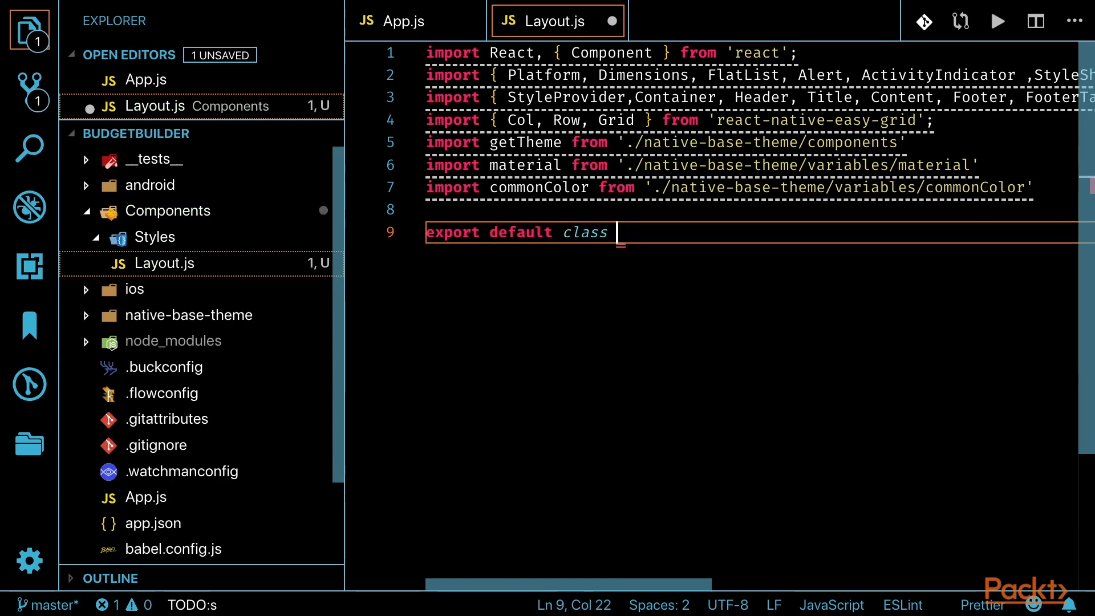
type("Layout ext")
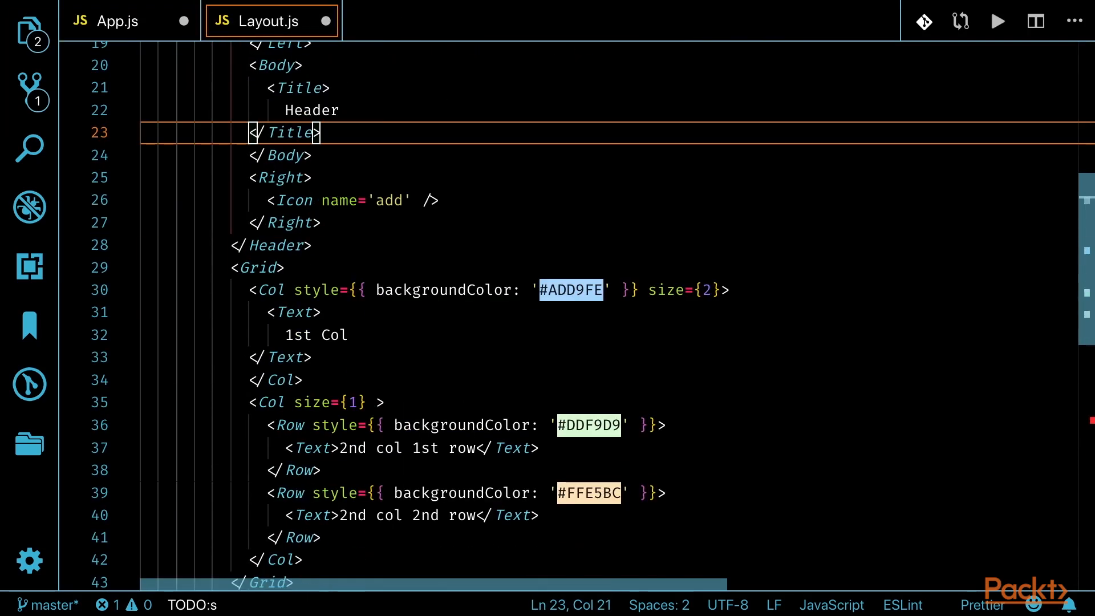
Step: Replace the Grid block in Layout.js with {this.props.children}, save, and return to App.js
scroll("down", 3)
type("{")
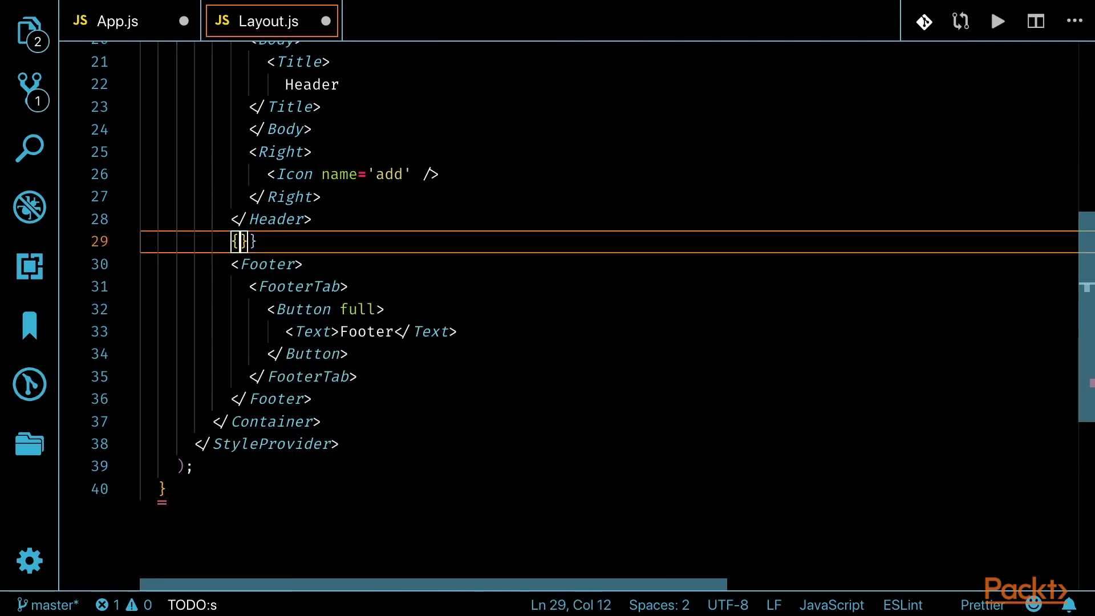
type("y")
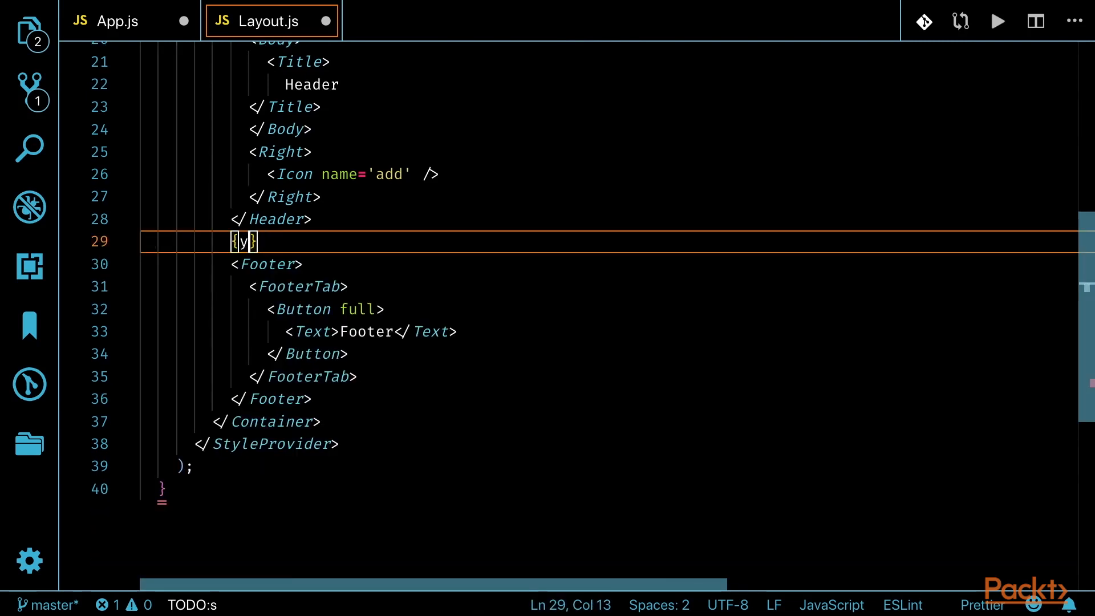
type("this.pr")
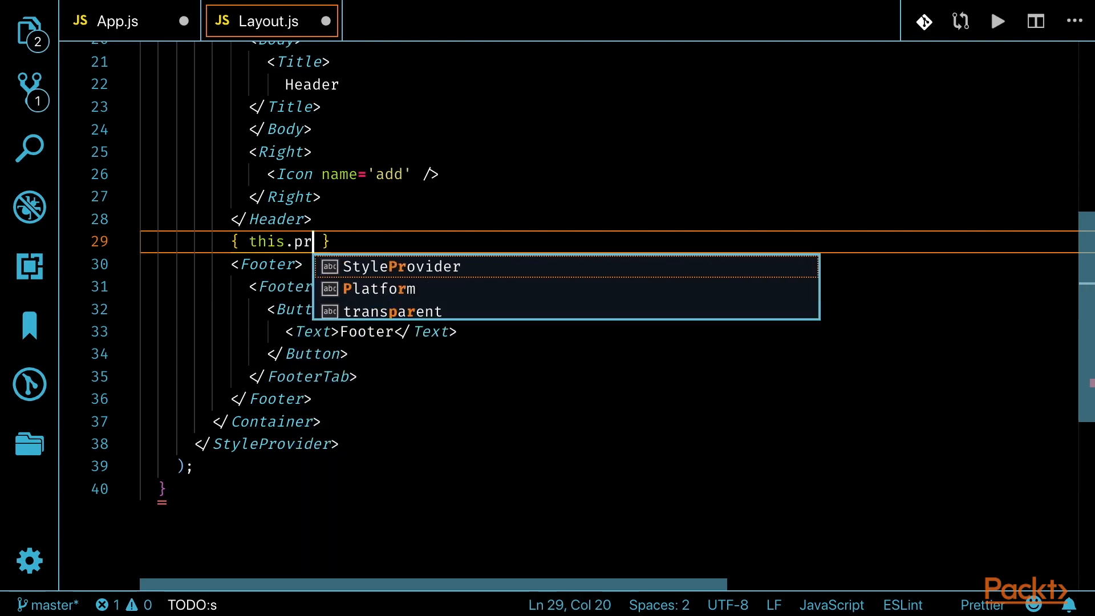
type("ops.chi")
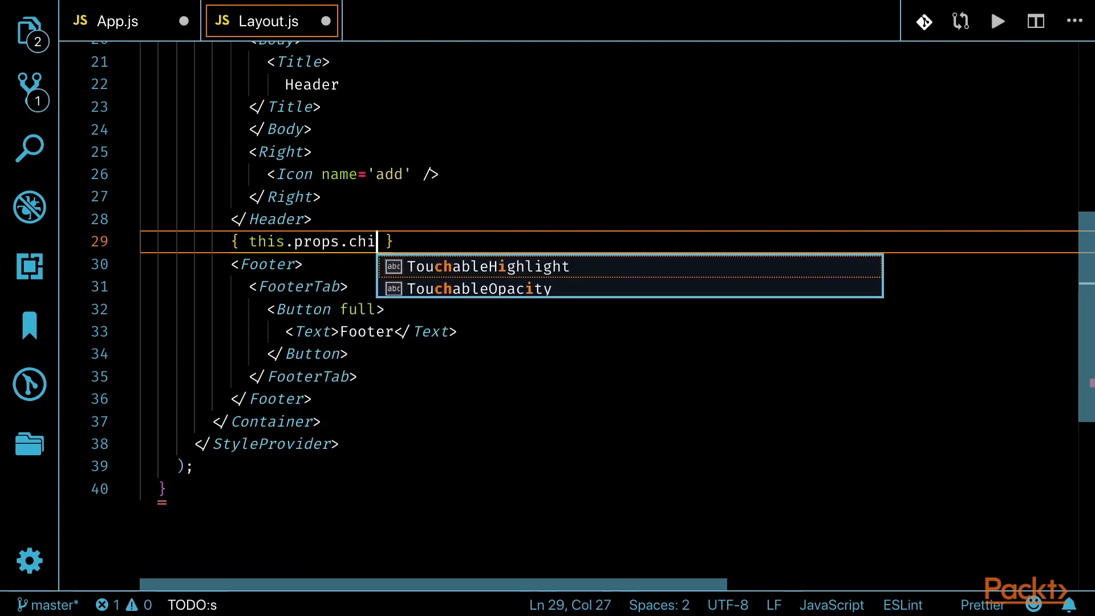
type("dres")
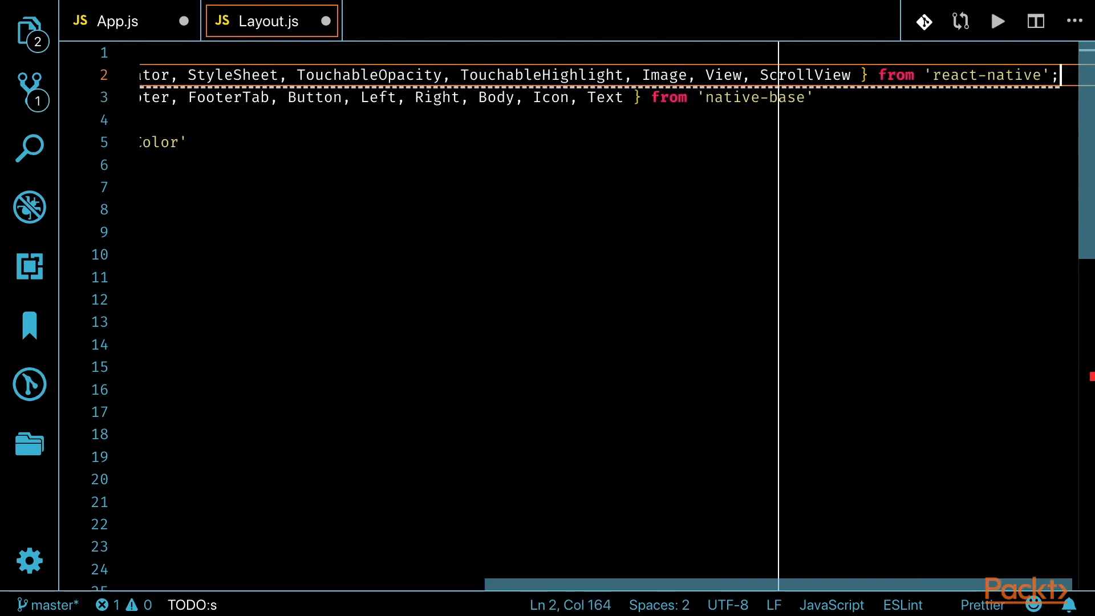
scroll("left", 3)
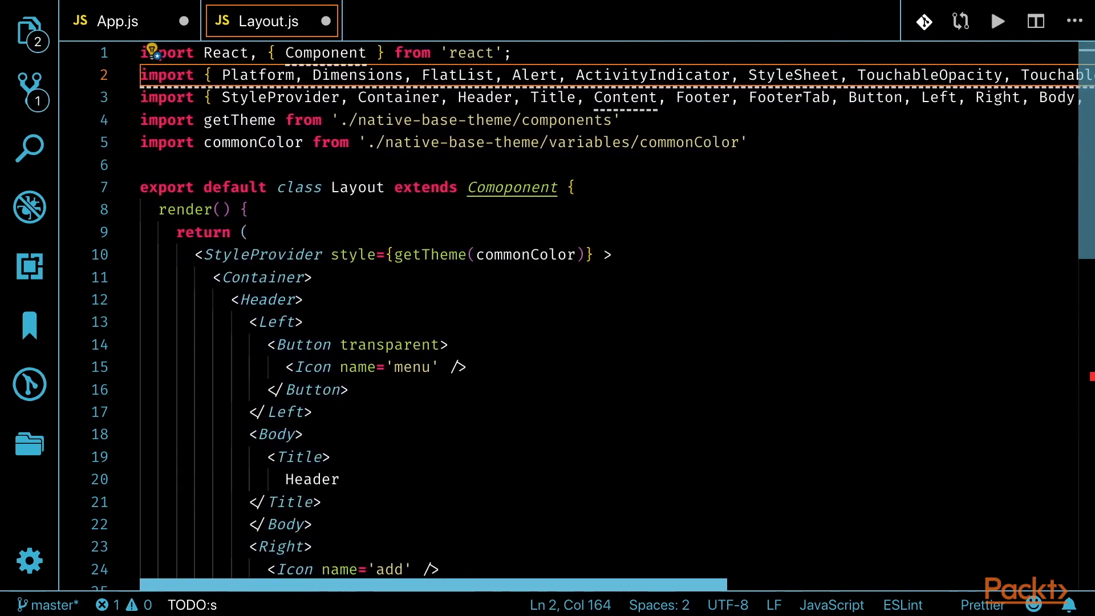
left_click(119, 21)
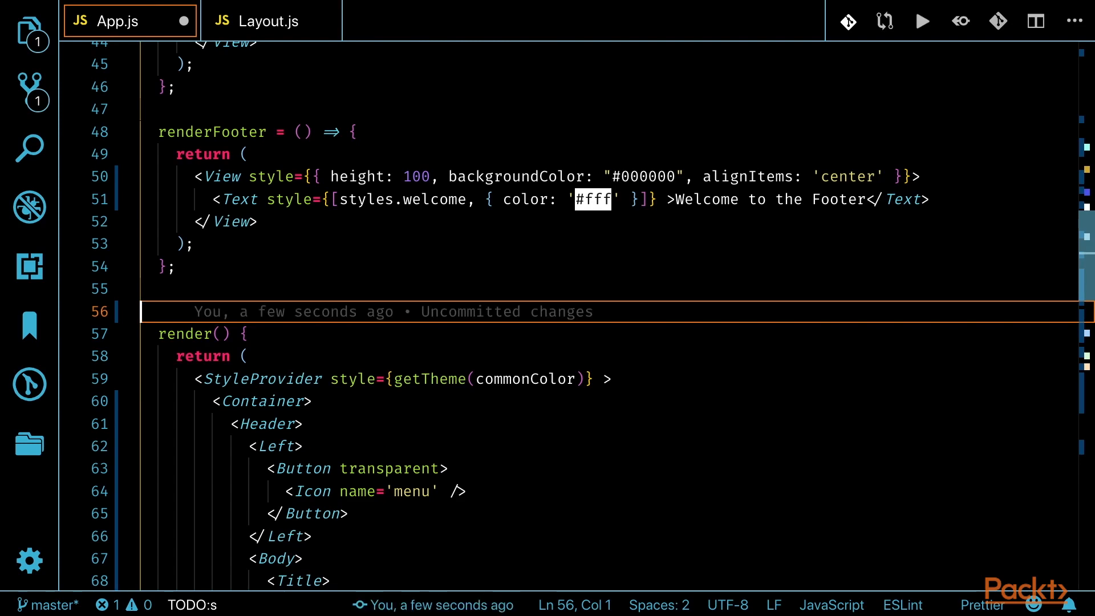
Step: Trim App.js to three imports and a lone render method, removing state and helpers, and save
scroll("up", 3)
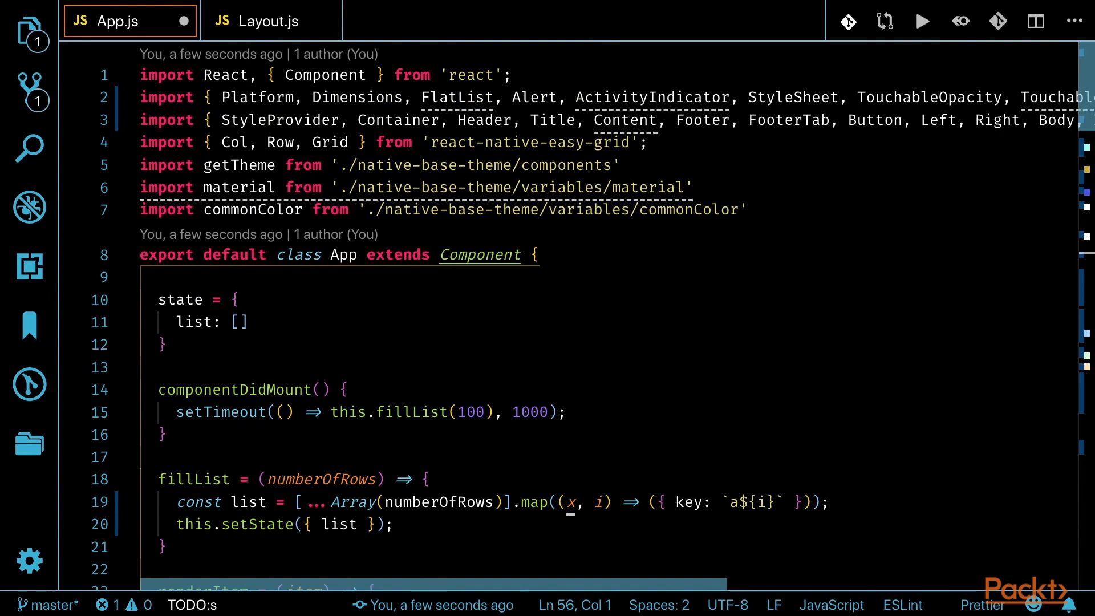
mouse_move(336, 234)
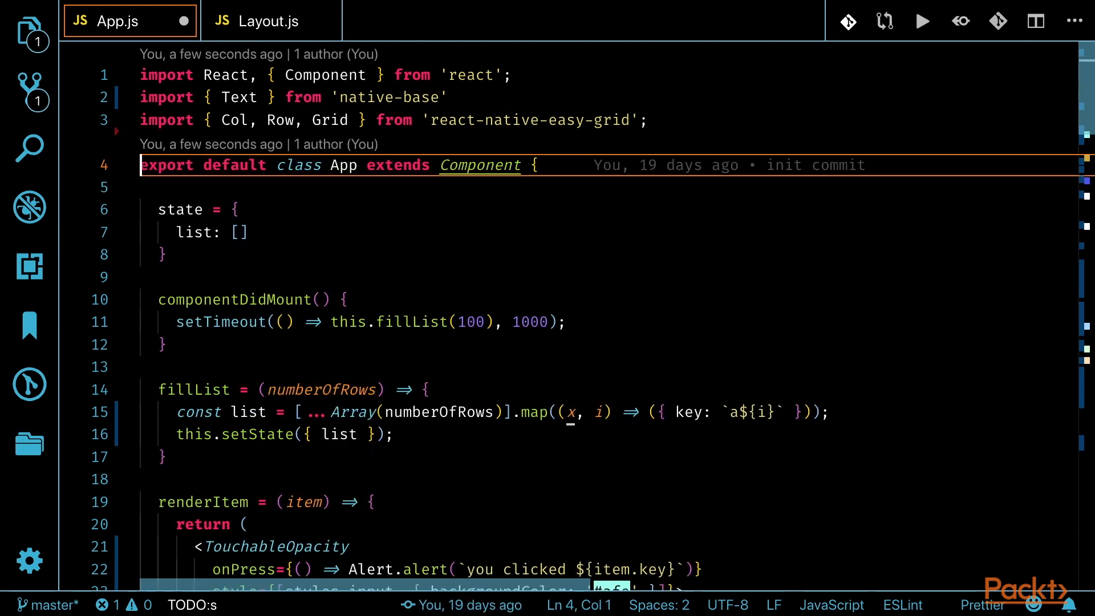
scroll("down", 3)
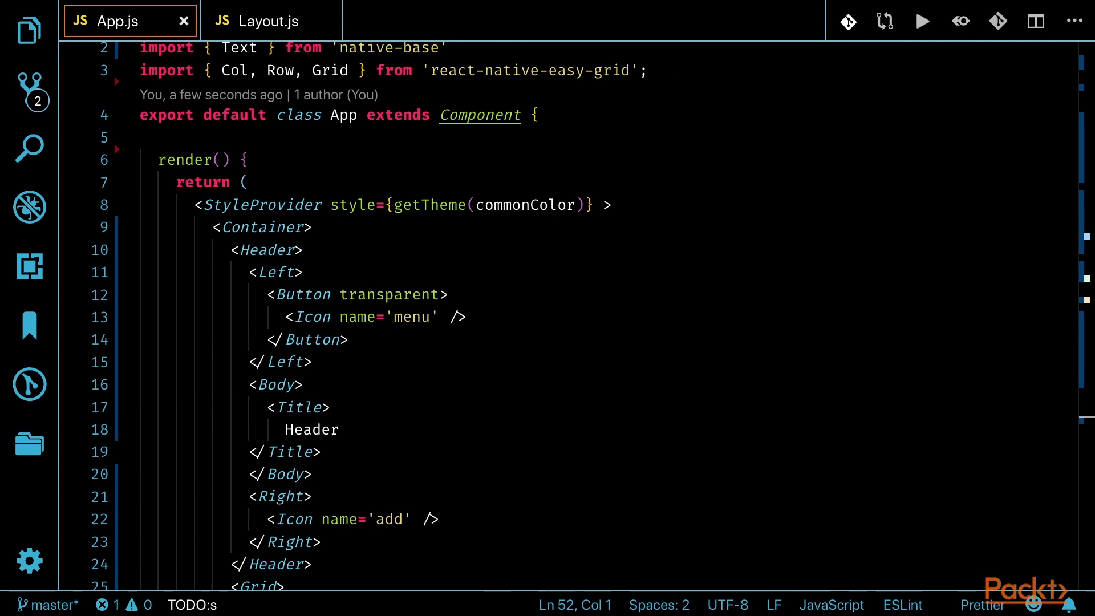
Step: Add import Layout from './Components/Layout' above the App class in App.js
type("i")
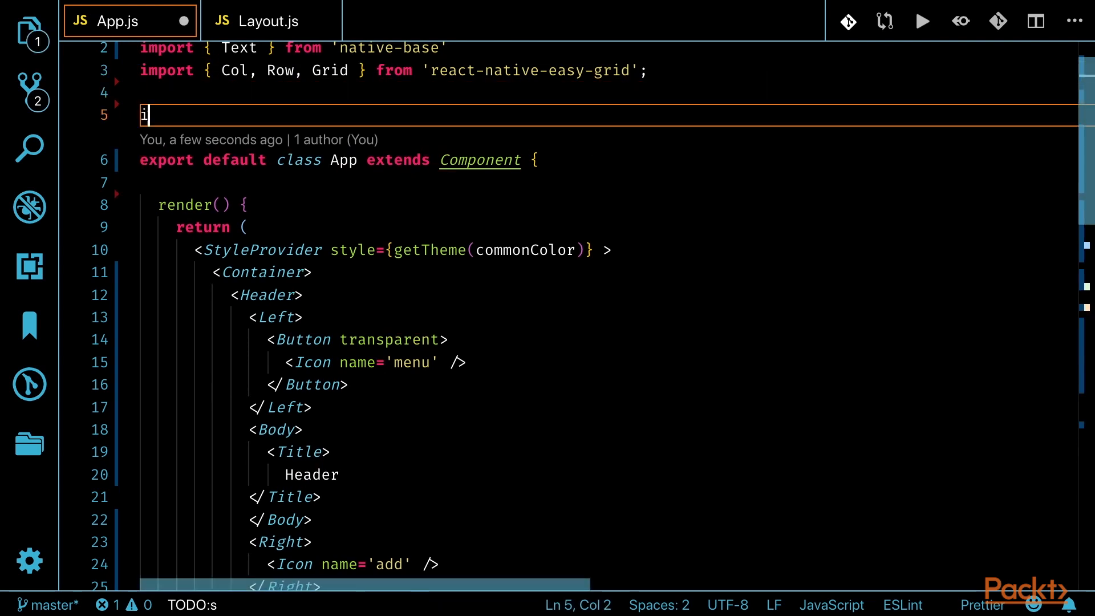
type("import moduleName from './Components/")
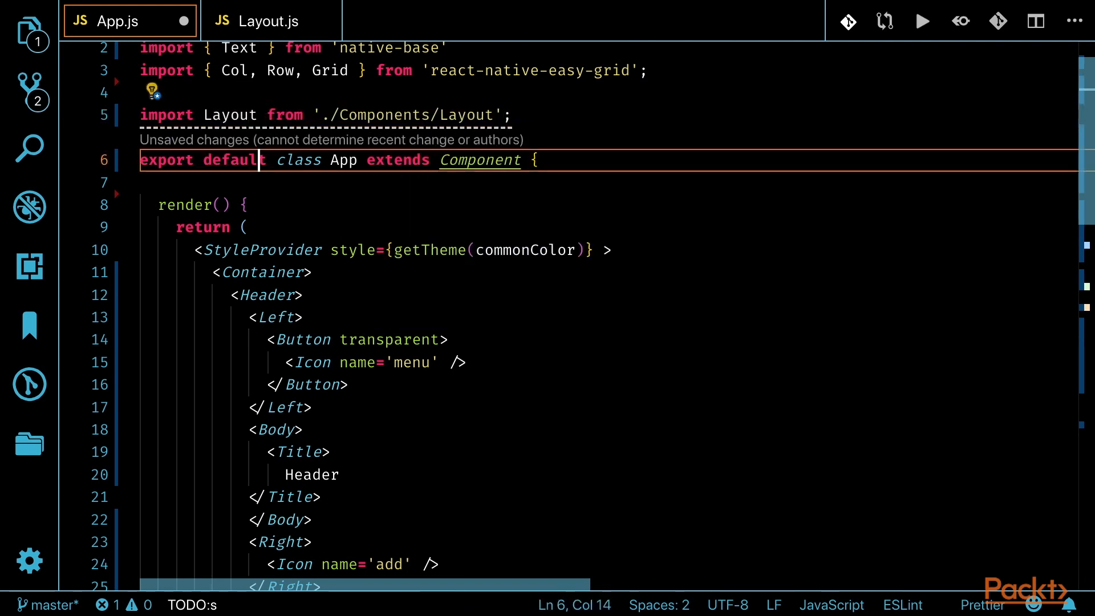
scroll("down", 3)
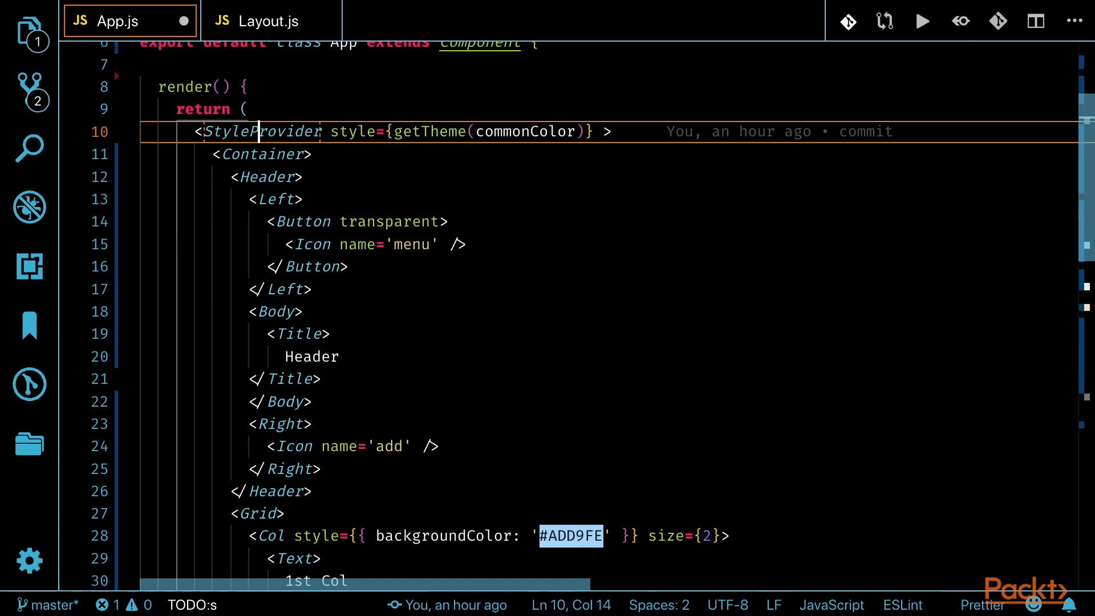